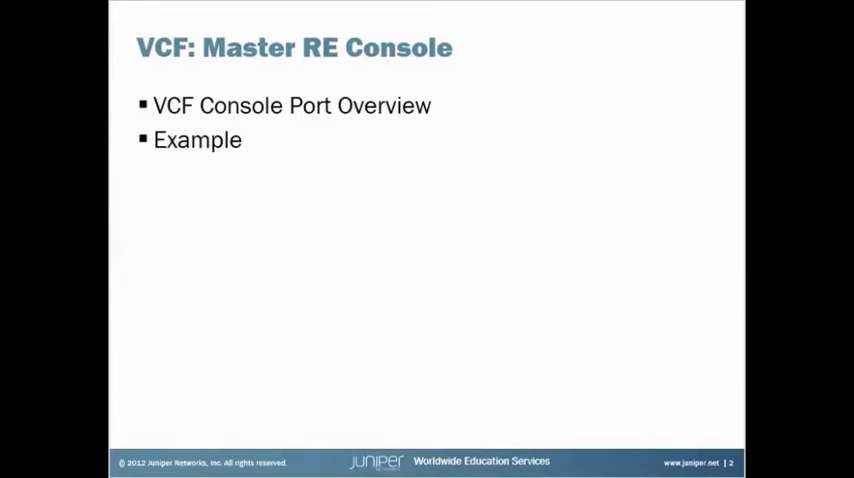
# Step: Advance the slideshow from the agenda to slide 3, VCF Console Ports
pyautogui.press('Right')
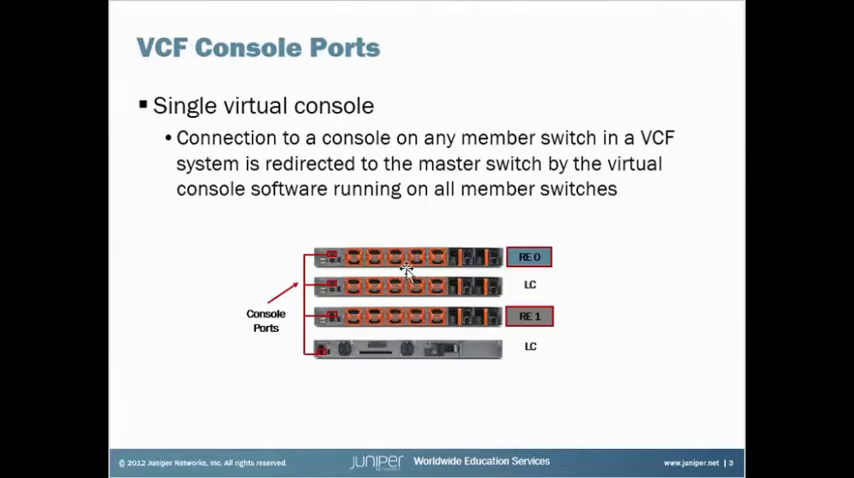
pyautogui.moveTo(360, 237)
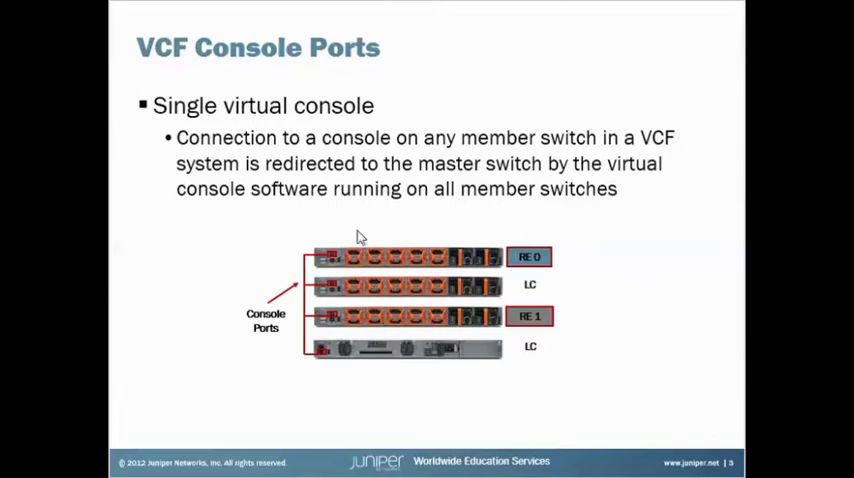
pyautogui.moveTo(320, 373)
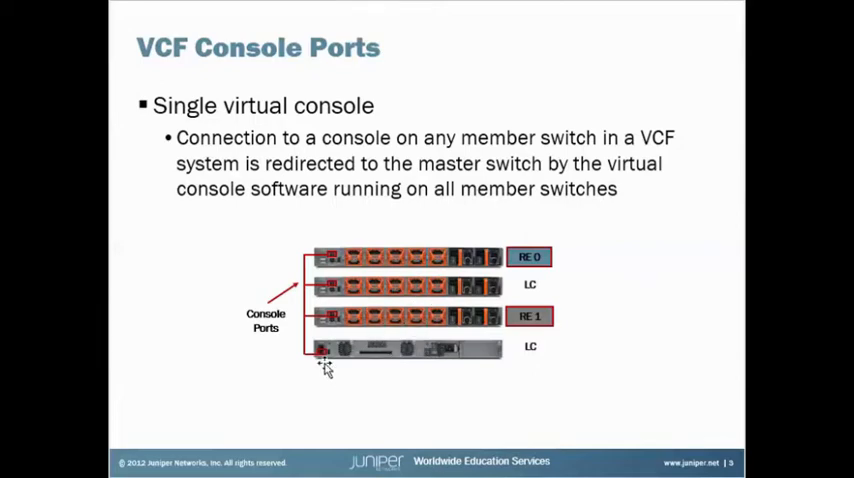
pyautogui.moveTo(338, 330)
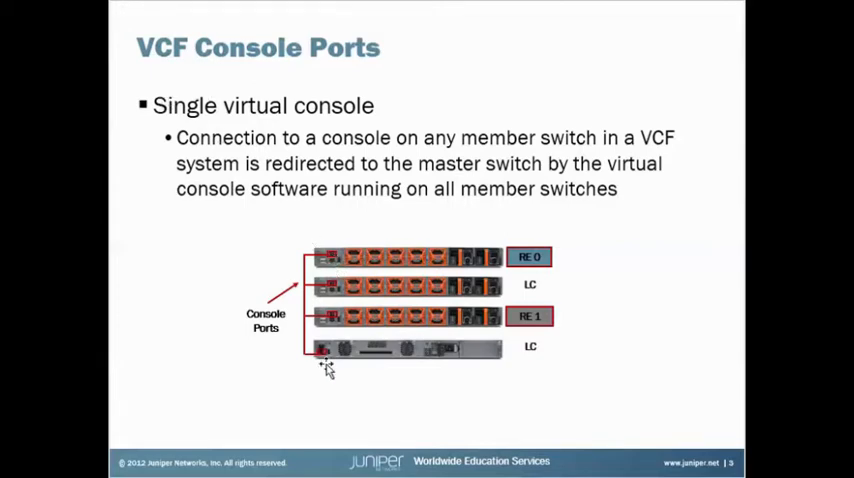
pyautogui.moveTo(397, 278)
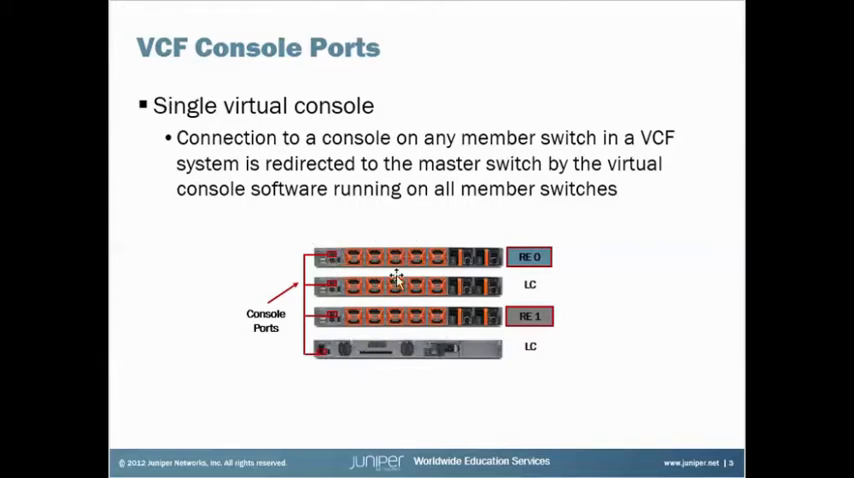
pyautogui.moveTo(402, 307)
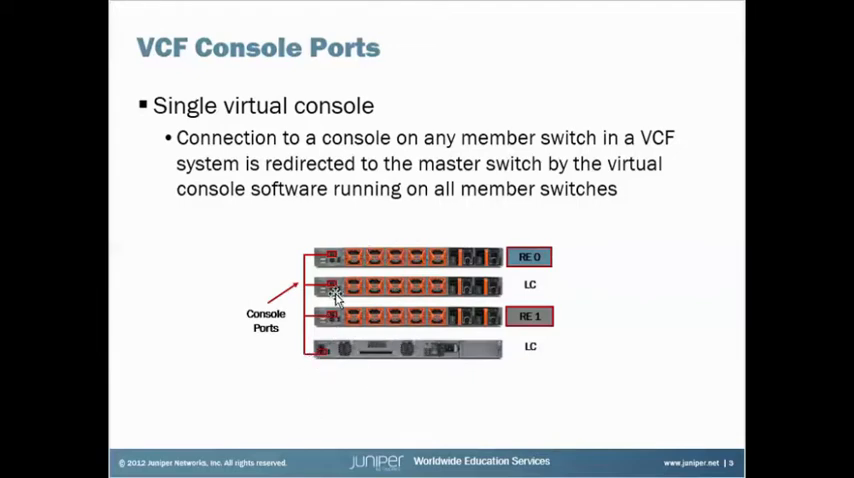
pyautogui.moveTo(490, 388)
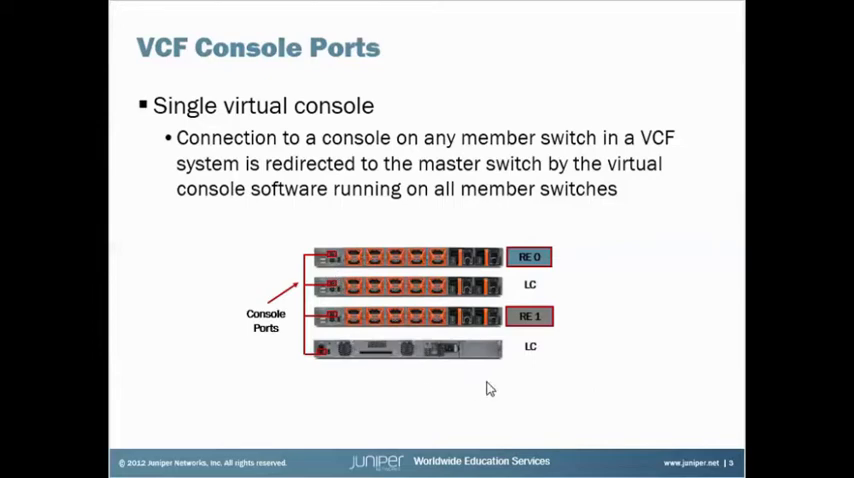
pyautogui.moveTo(458, 259)
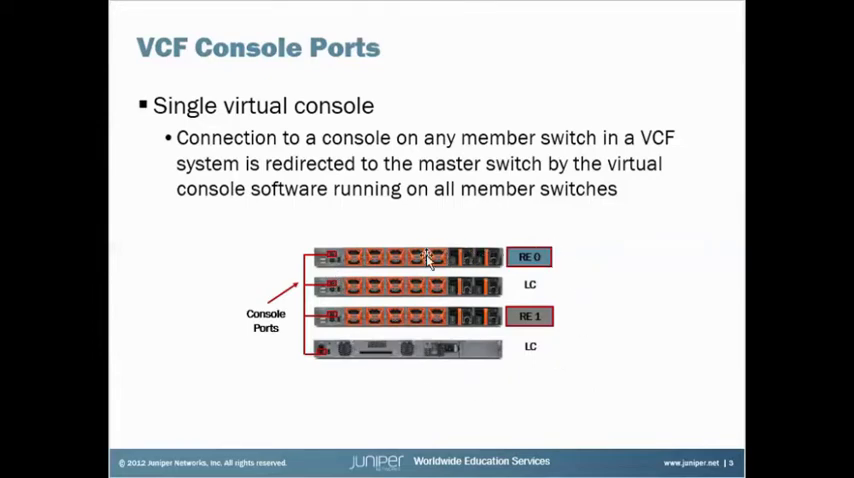
pyautogui.moveTo(248, 383)
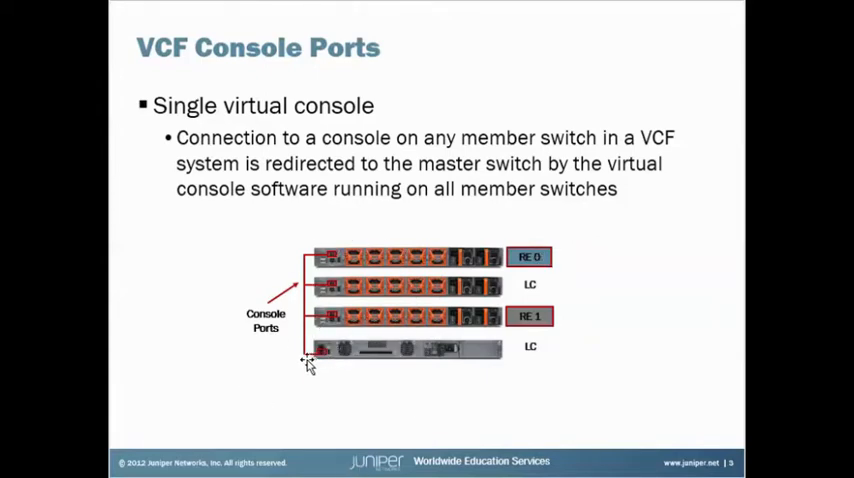
pyautogui.moveTo(270, 363)
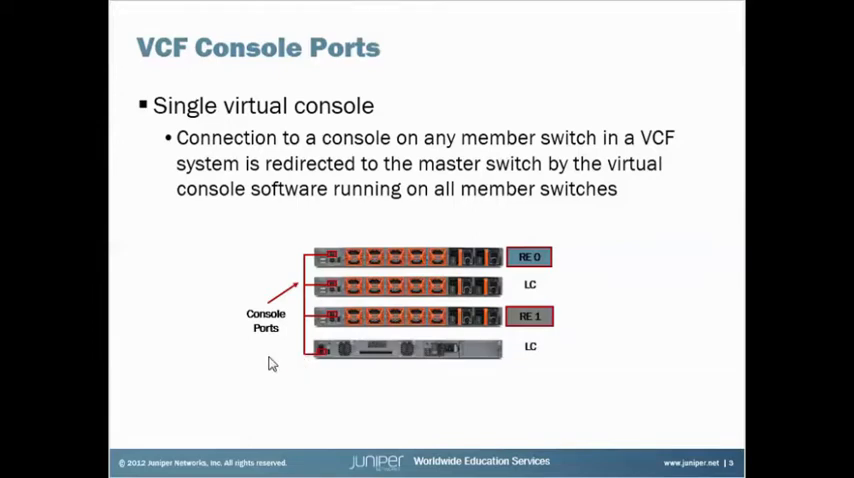
pyautogui.moveTo(352, 255)
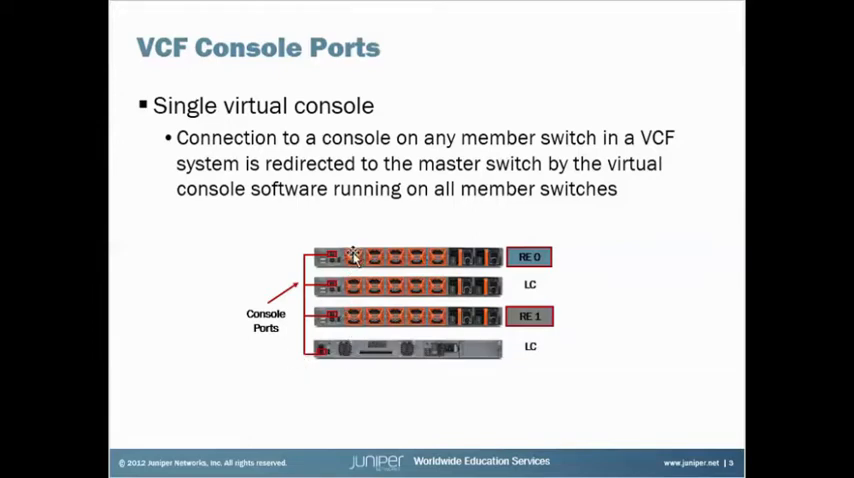
pyautogui.moveTo(280, 367)
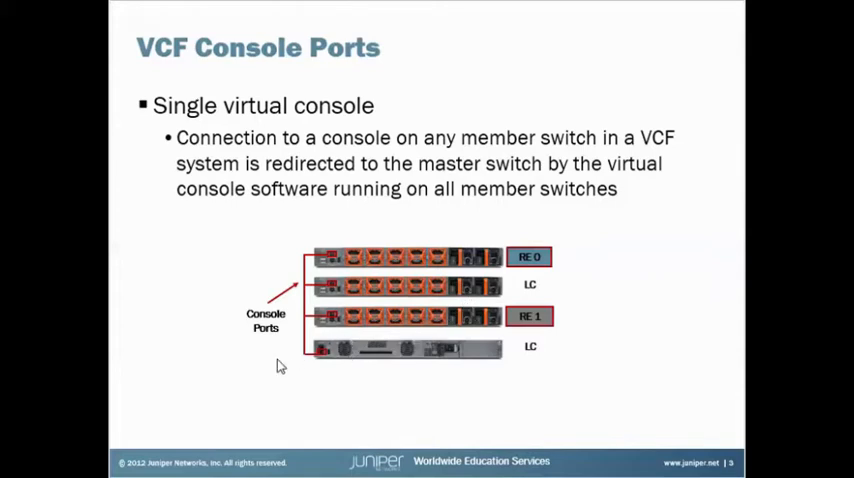
pyautogui.moveTo(318, 358)
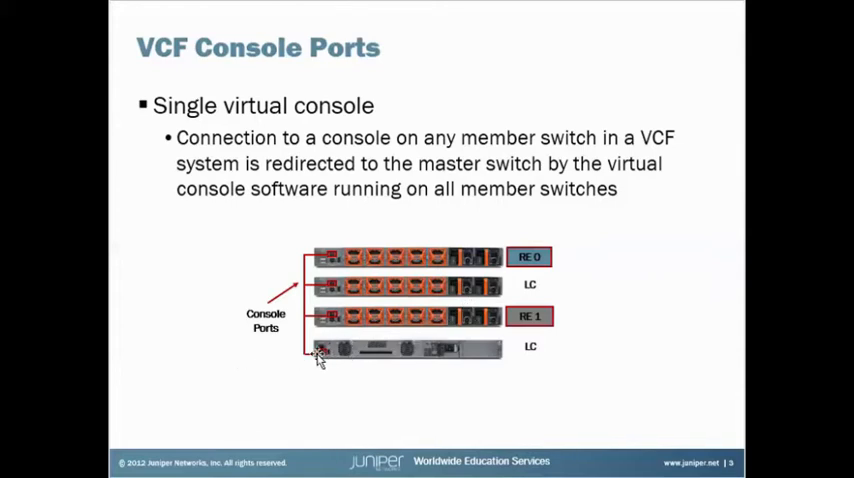
pyautogui.moveTo(332, 259)
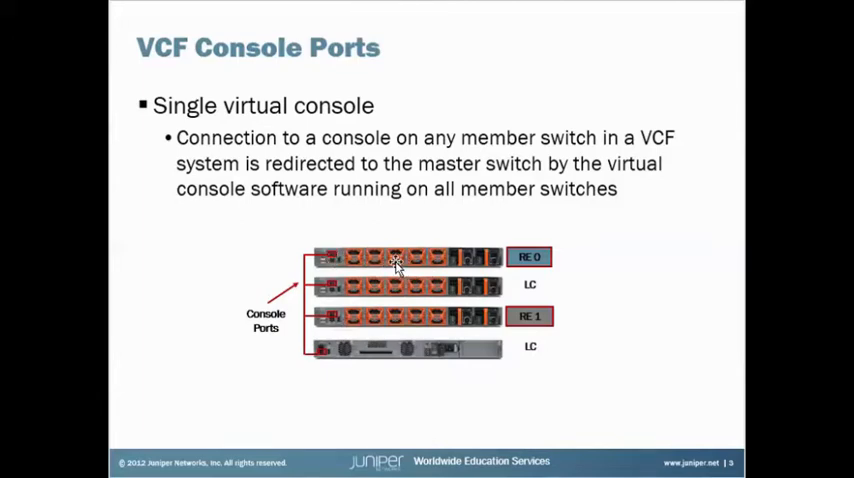
pyautogui.moveTo(308, 258)
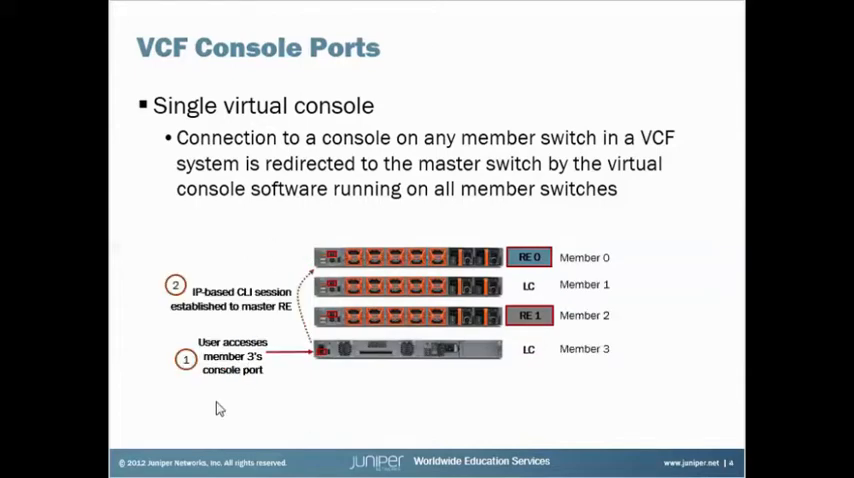
pyautogui.moveTo(280, 343)
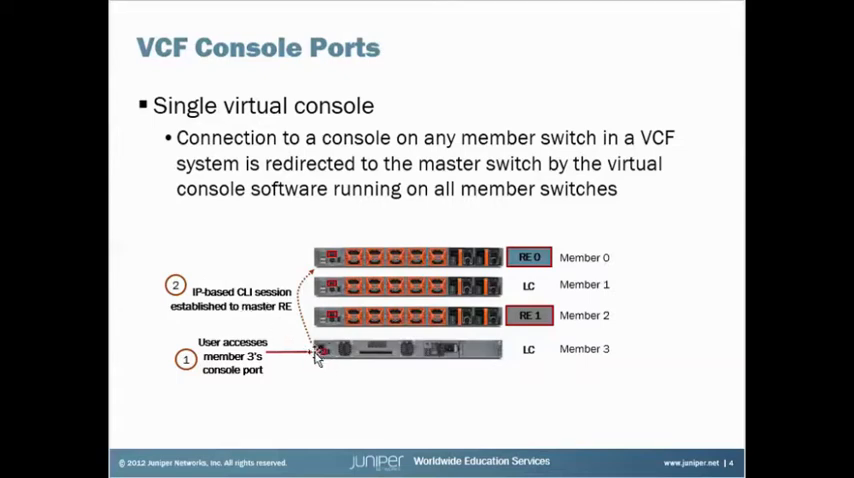
pyautogui.moveTo(332, 262)
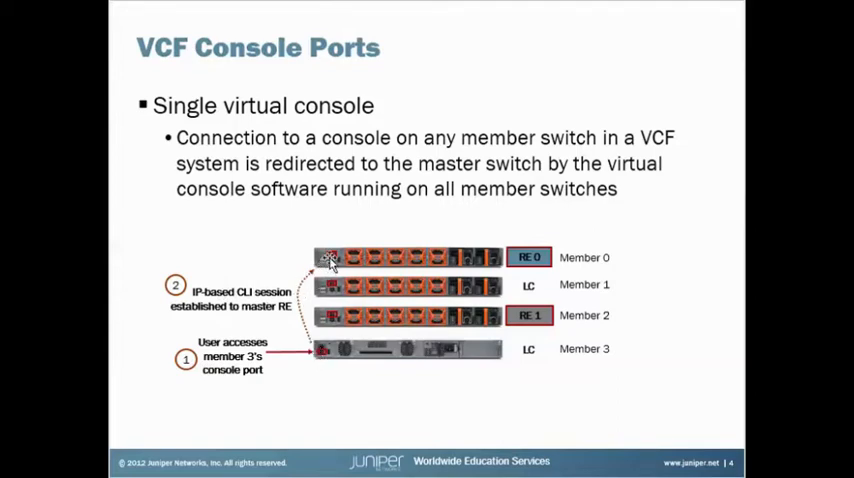
pyautogui.moveTo(362, 274)
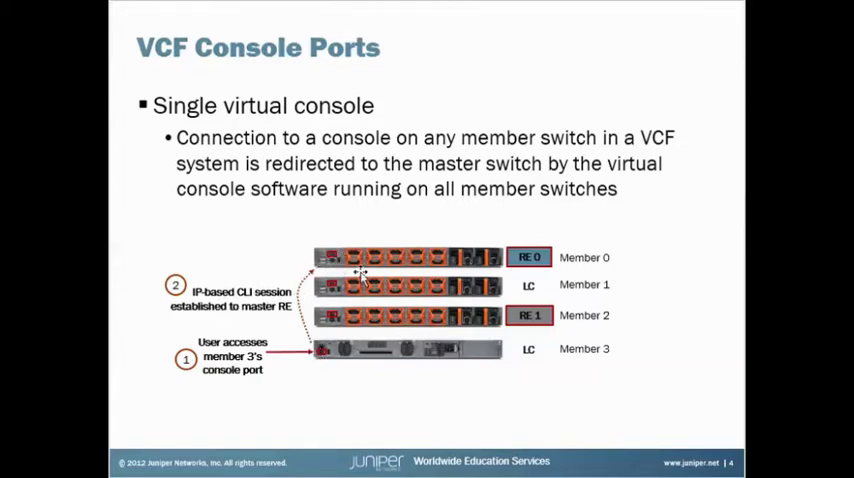
pyautogui.moveTo(370, 263)
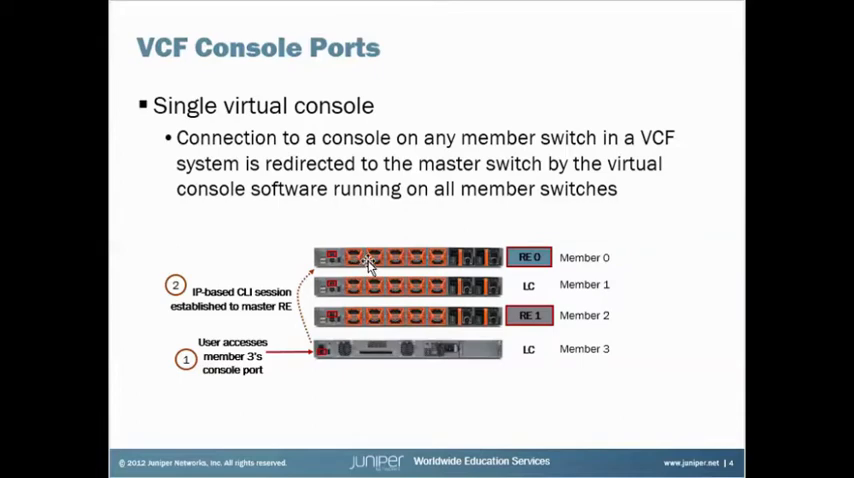
pyautogui.moveTo(361, 248)
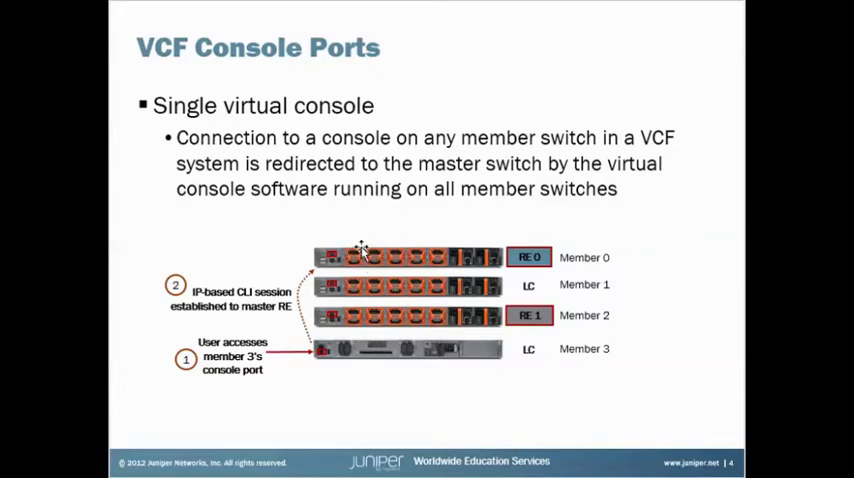
pyautogui.moveTo(349, 366)
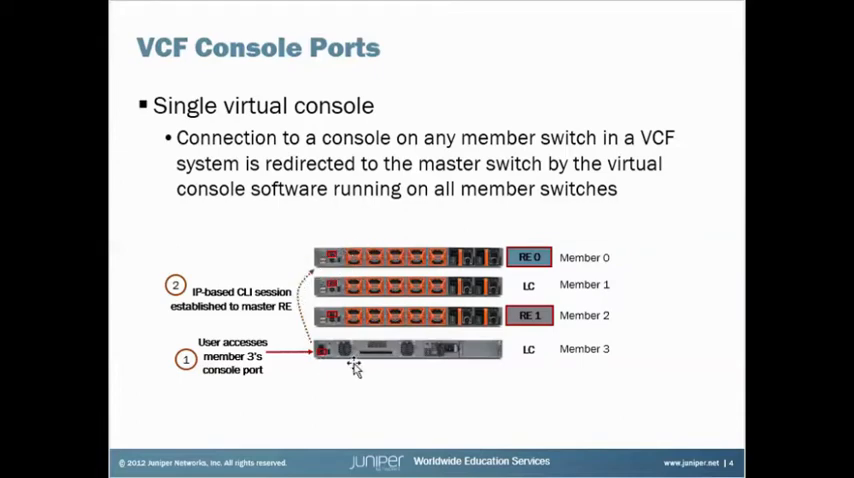
pyautogui.moveTo(333, 258)
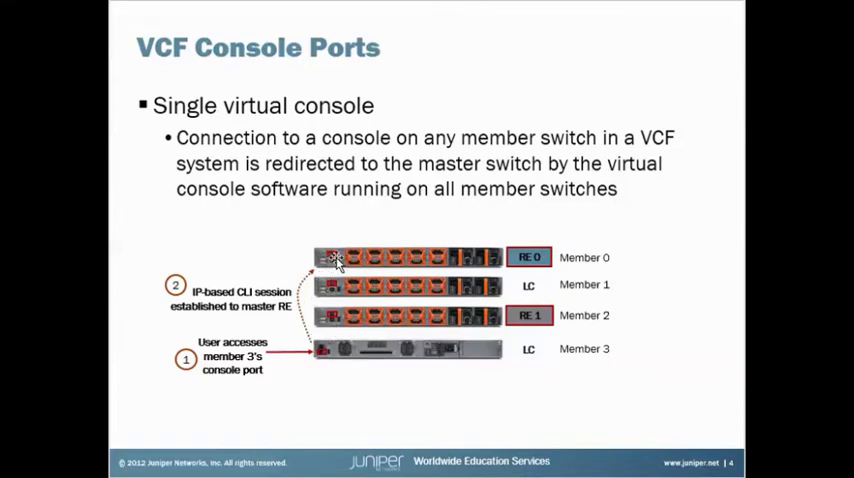
pyautogui.moveTo(340, 258)
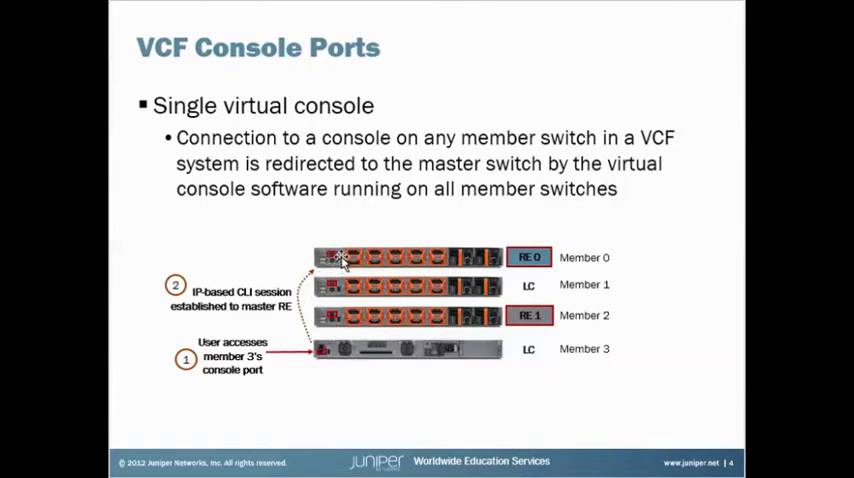
pyautogui.moveTo(368, 260)
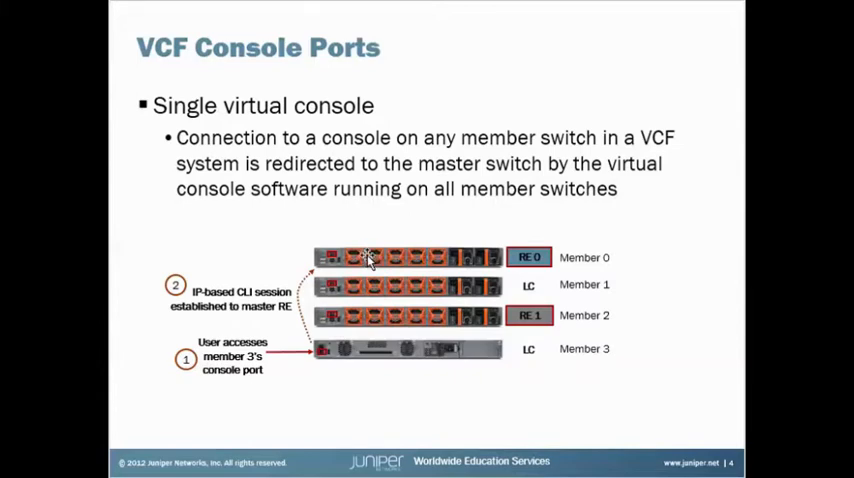
pyautogui.moveTo(370, 262)
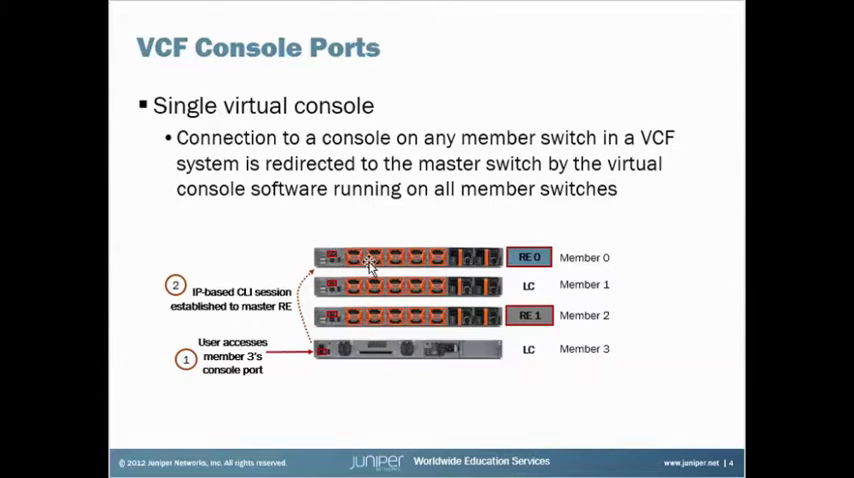
pyautogui.moveTo(397, 257)
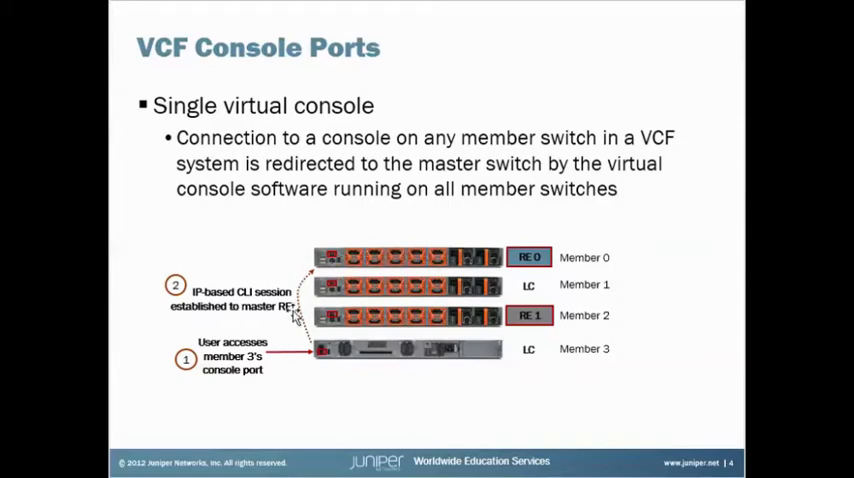
pyautogui.moveTo(328, 358)
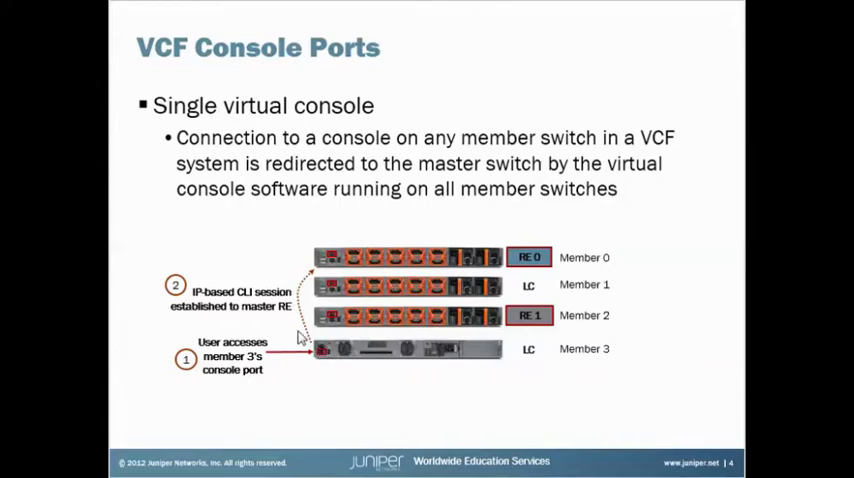
pyautogui.moveTo(345, 259)
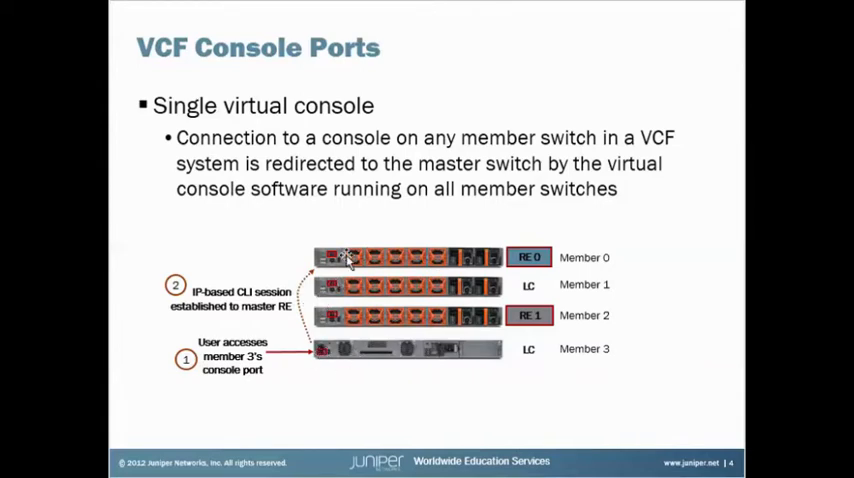
pyautogui.moveTo(307, 263)
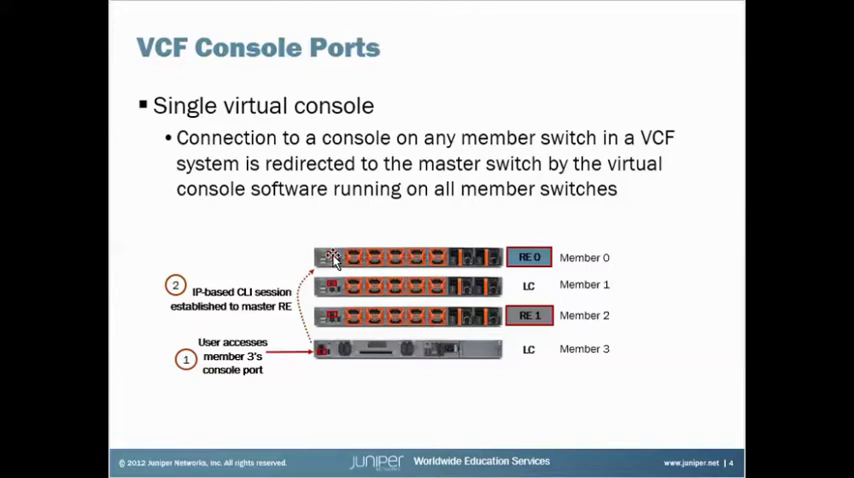
pyautogui.moveTo(396, 366)
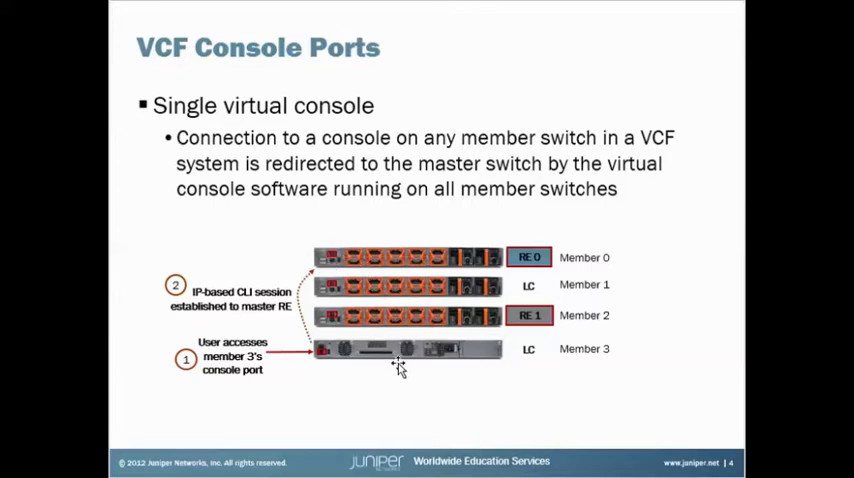
pyautogui.moveTo(433, 388)
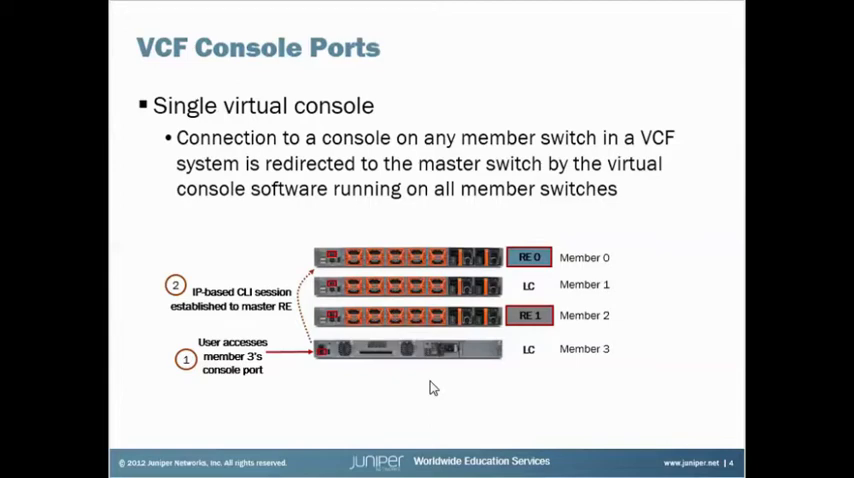
pyautogui.moveTo(489, 232)
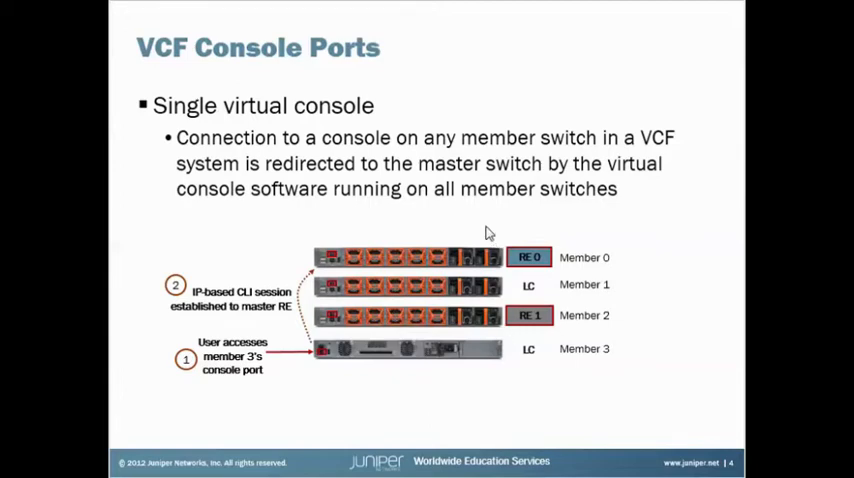
pyautogui.moveTo(440, 366)
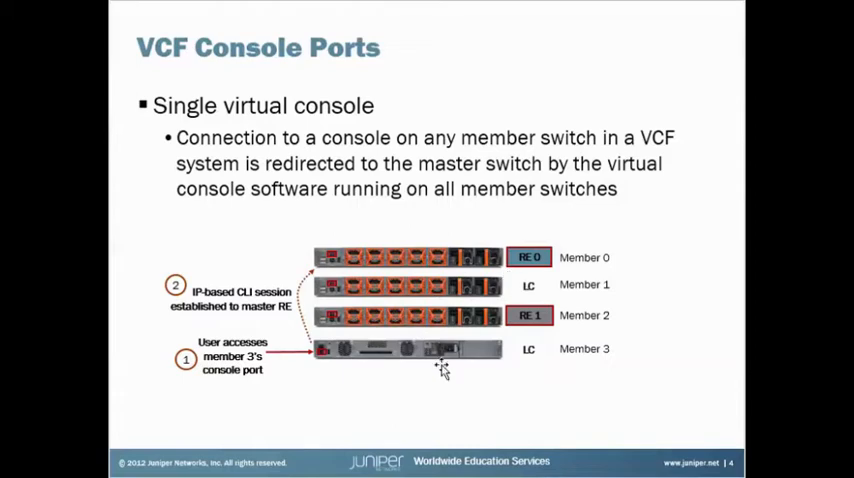
pyautogui.moveTo(390, 248)
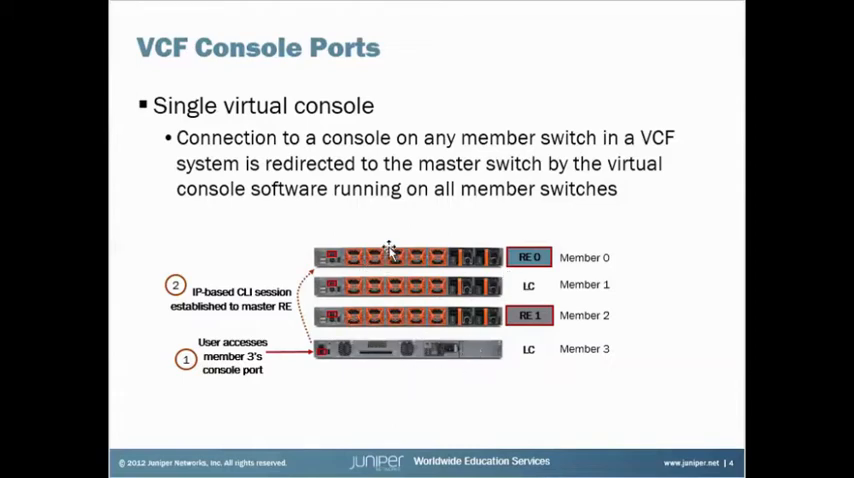
pyautogui.moveTo(434, 350)
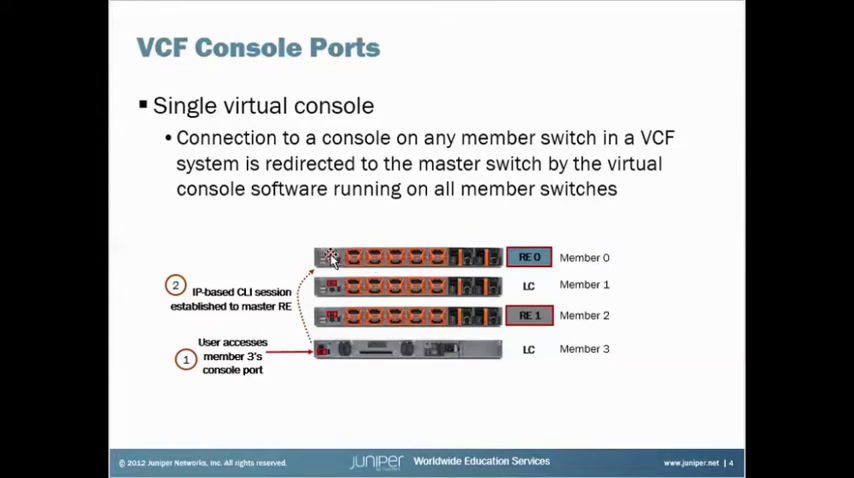
pyautogui.moveTo(410, 275)
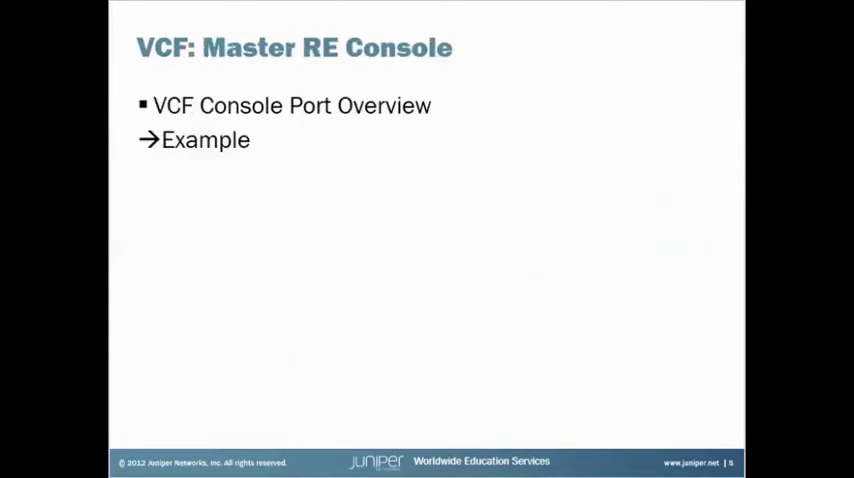
# Step: Advance to slide 6, Example Topology, showing two REs and two LCs
pyautogui.press('Right')
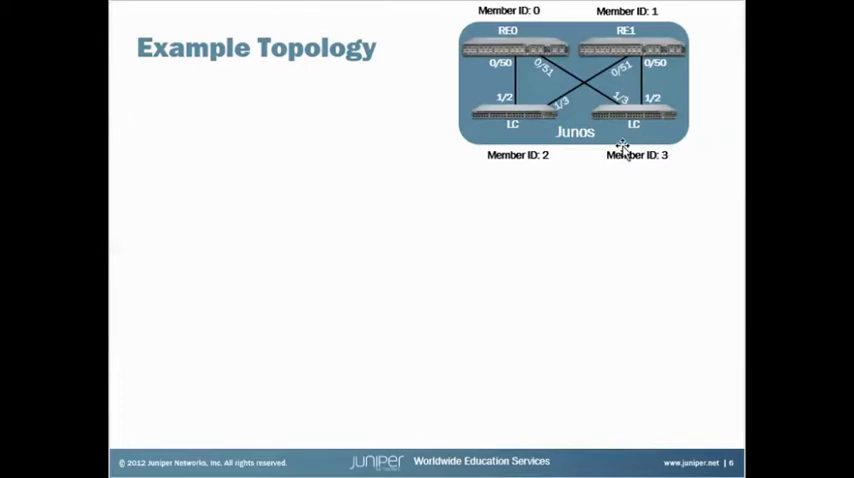
pyautogui.moveTo(518, 40)
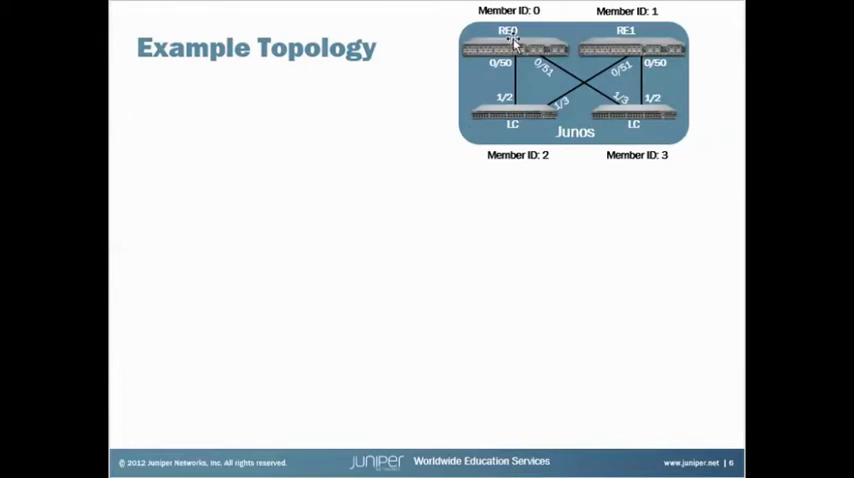
pyautogui.moveTo(642, 36)
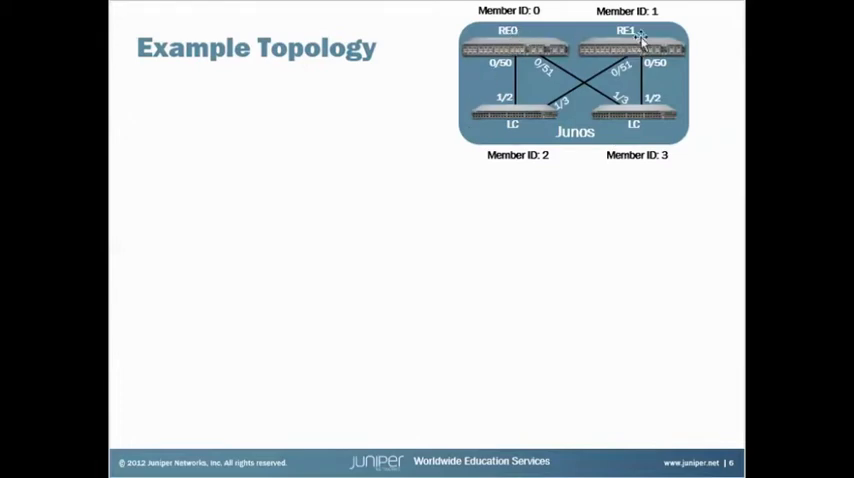
pyautogui.moveTo(500, 140)
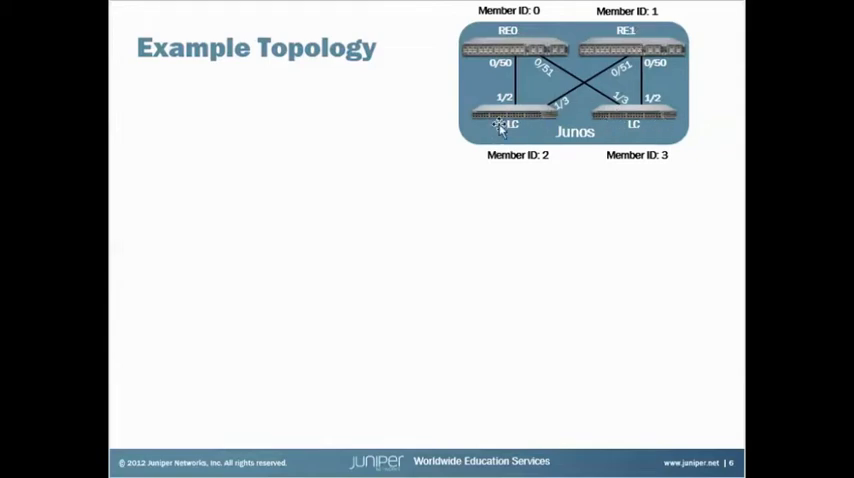
pyautogui.moveTo(737, 303)
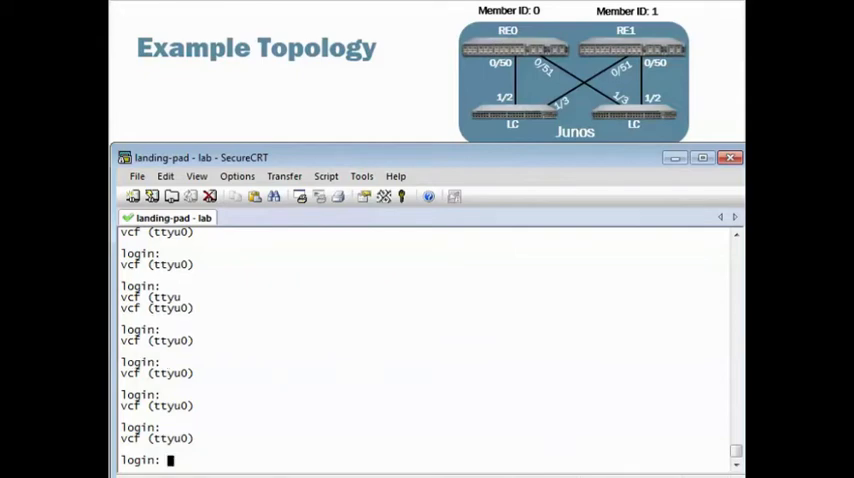
# Step: Enter the username 'lab' at the landing-pad console login prompt
pyautogui.write('lab')
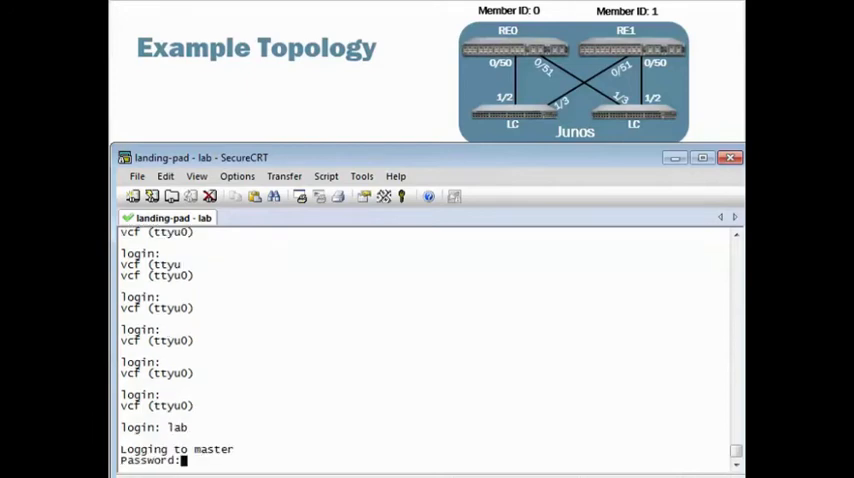
pyautogui.moveTo(198, 460)
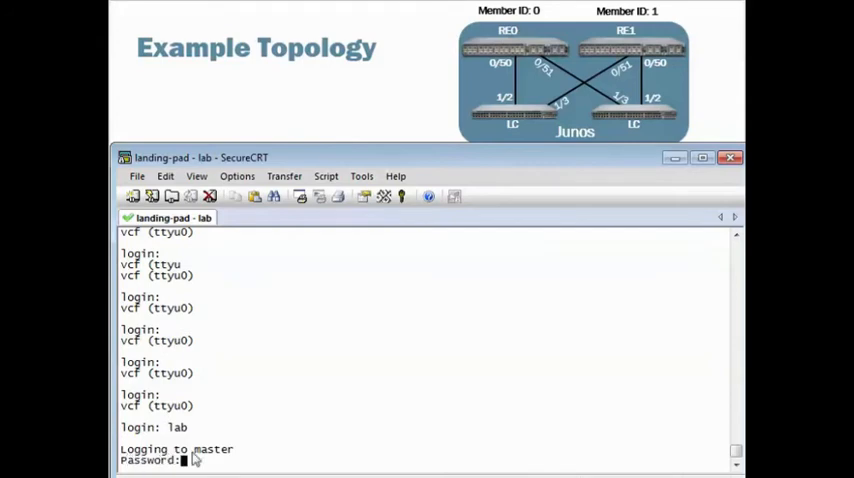
pyautogui.moveTo(228, 460)
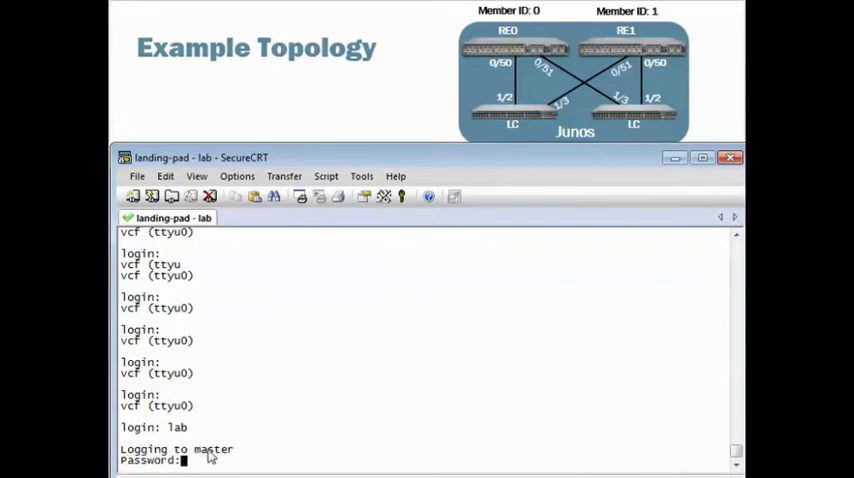
pyautogui.moveTo(209, 401)
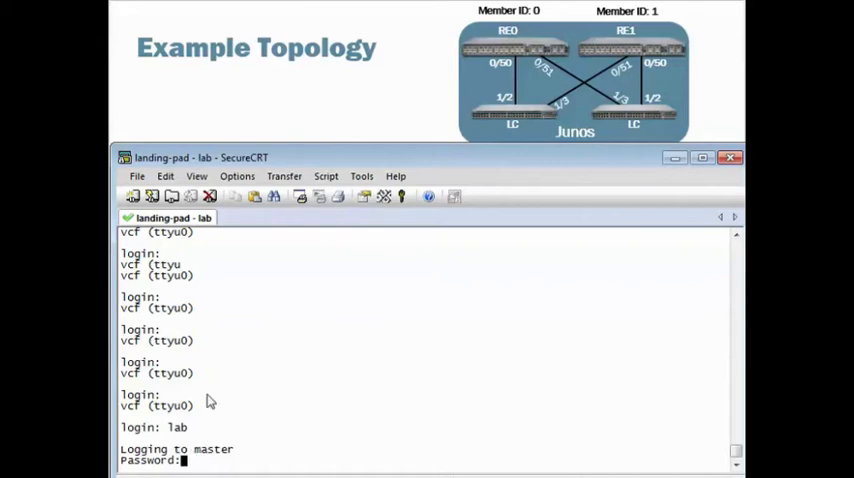
pyautogui.moveTo(180, 452)
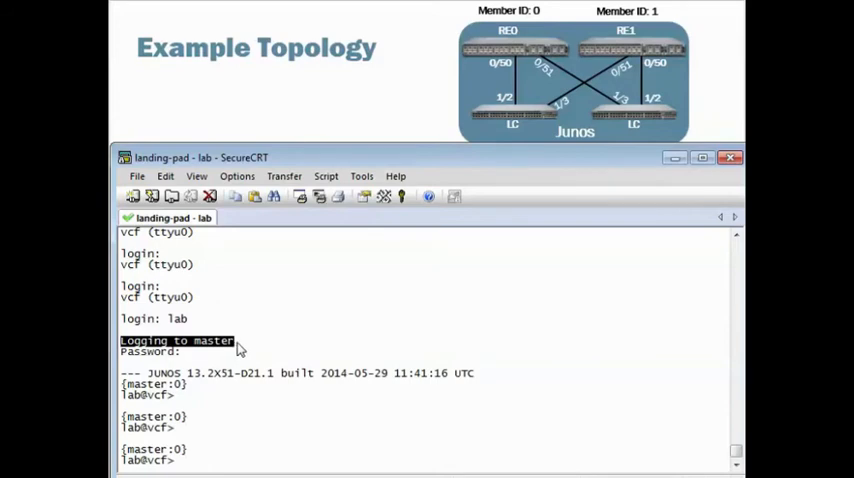
pyautogui.moveTo(410, 357)
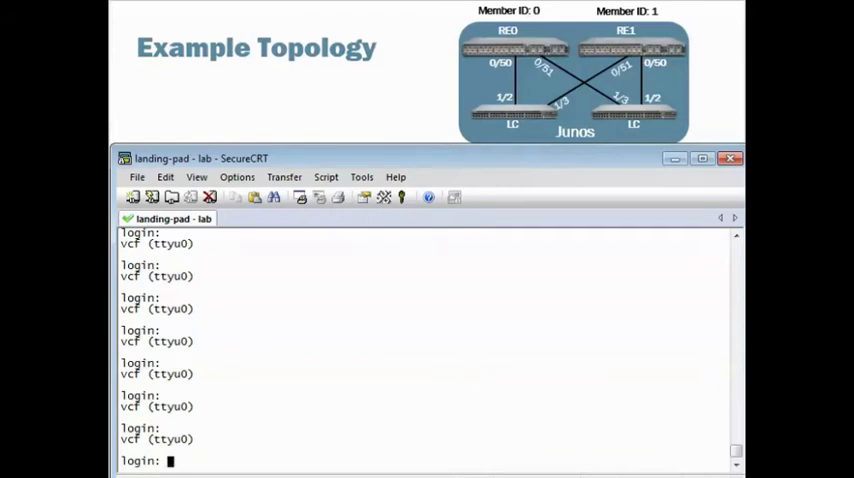
# Step: Log in as 'lab' at the new ttyu0 console login prompt
pyautogui.write('lab')
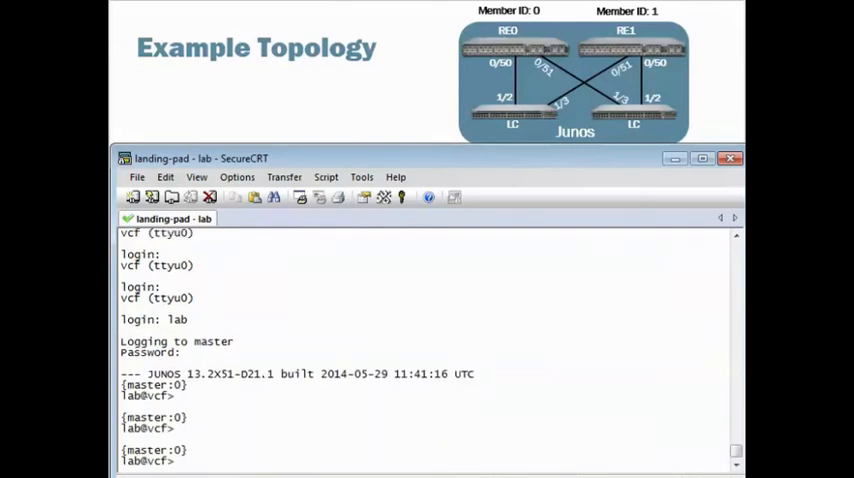
pyautogui.moveTo(207, 399)
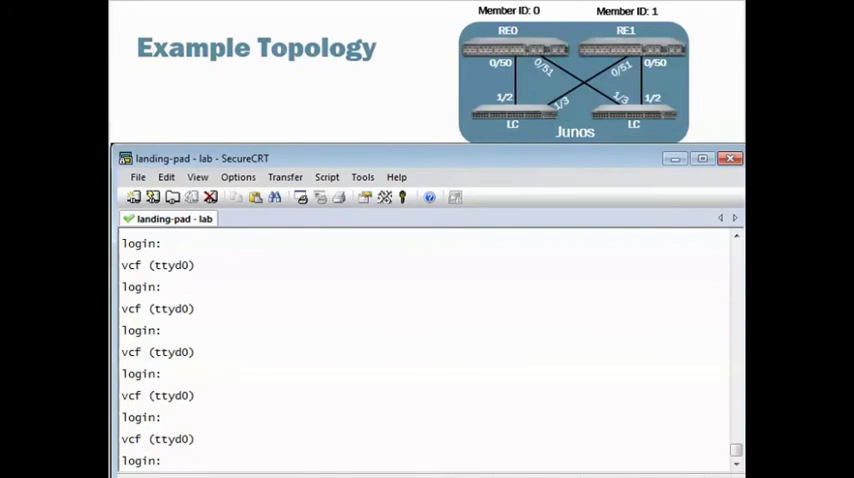
# Step: Log in as 'lab' on the ttyd0 console and highlight its login output
pyautogui.write('lab')
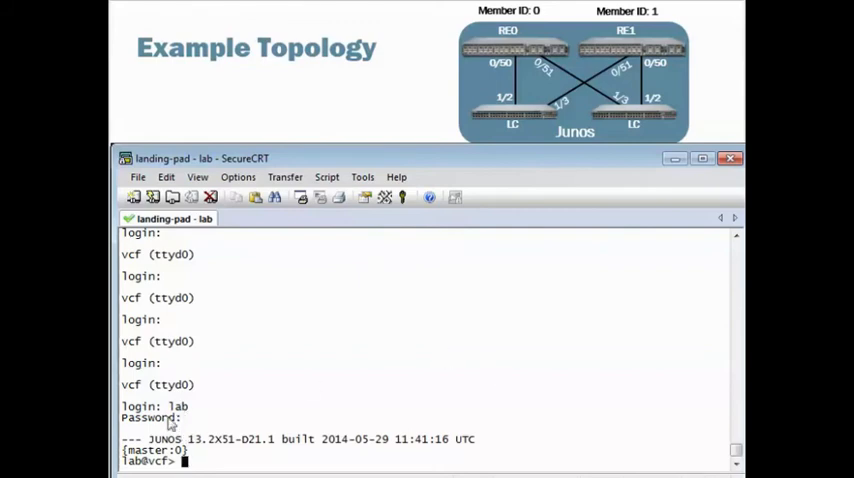
pyautogui.doubleClick(155, 384)
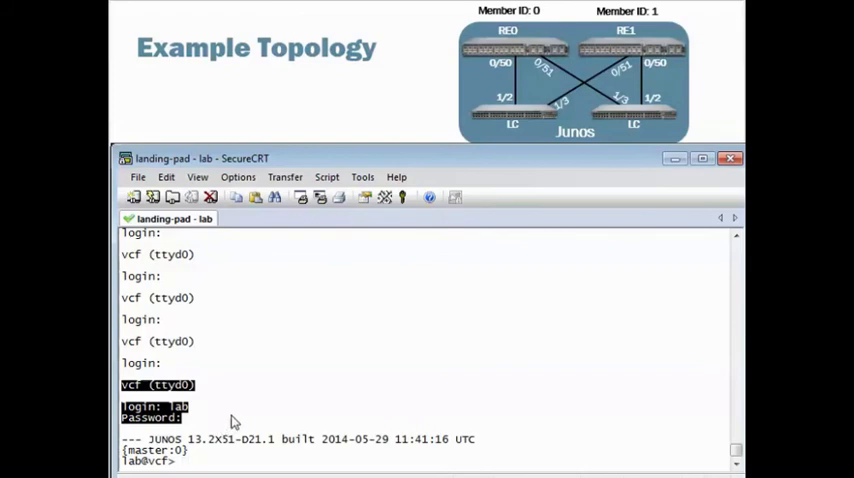
pyautogui.moveTo(325, 317)
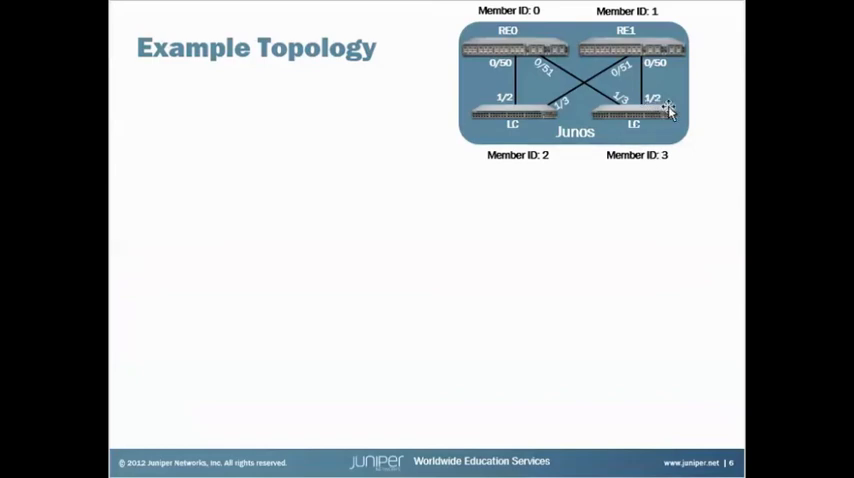
pyautogui.moveTo(646, 131)
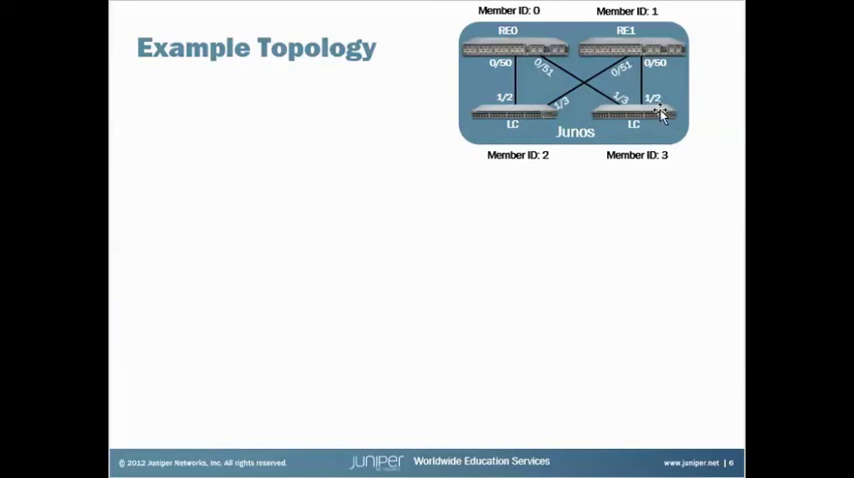
pyautogui.moveTo(494, 170)
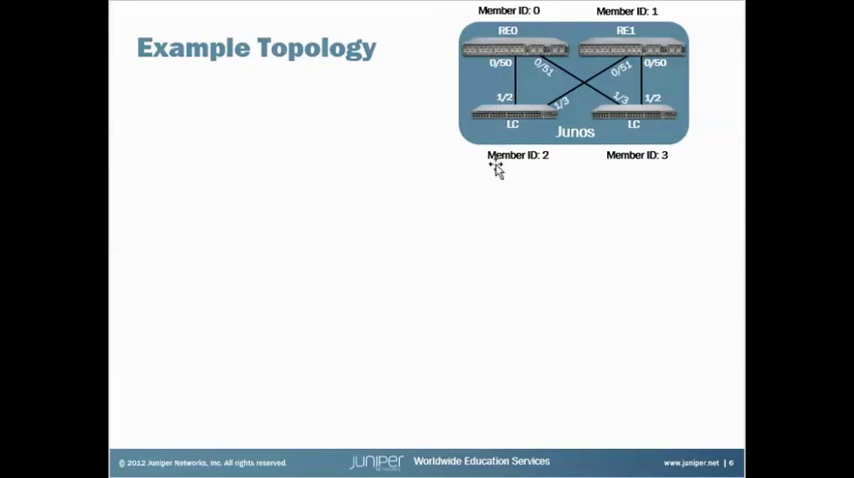
pyautogui.moveTo(466, 199)
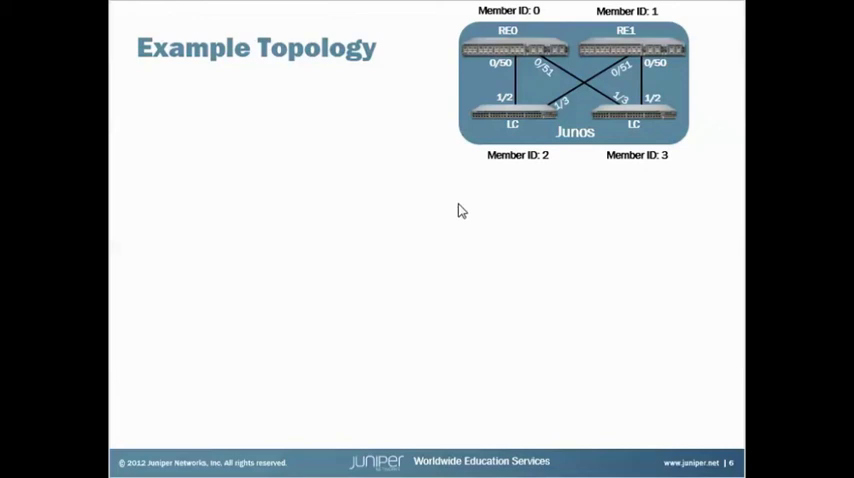
pyautogui.moveTo(398, 179)
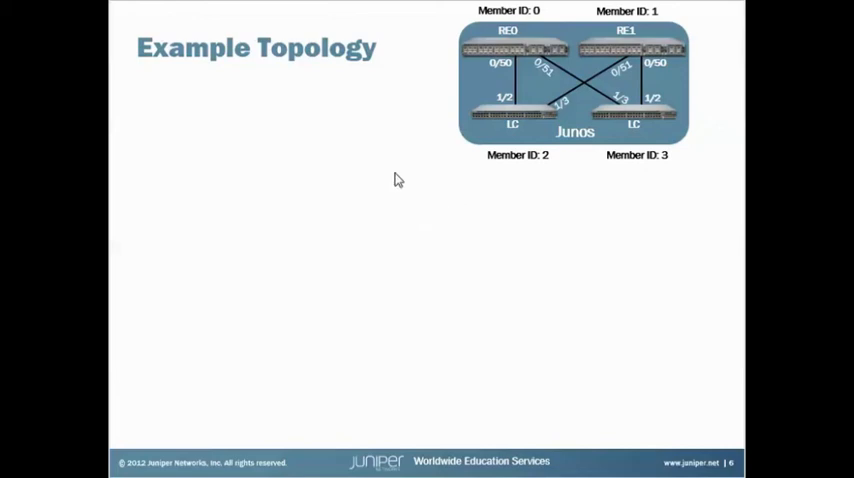